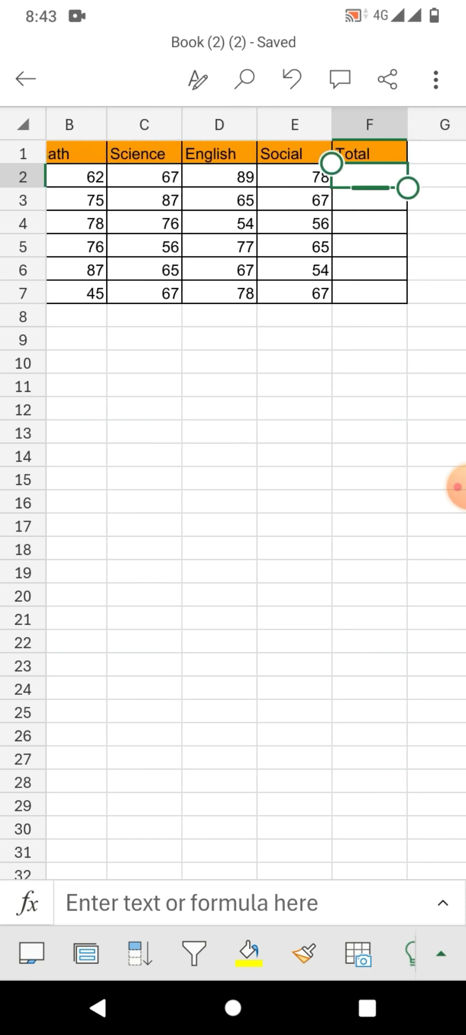
Select the empty Total cell F2 and show its cell editing options
{"action": "left_click", "coordinate": [369, 154]}
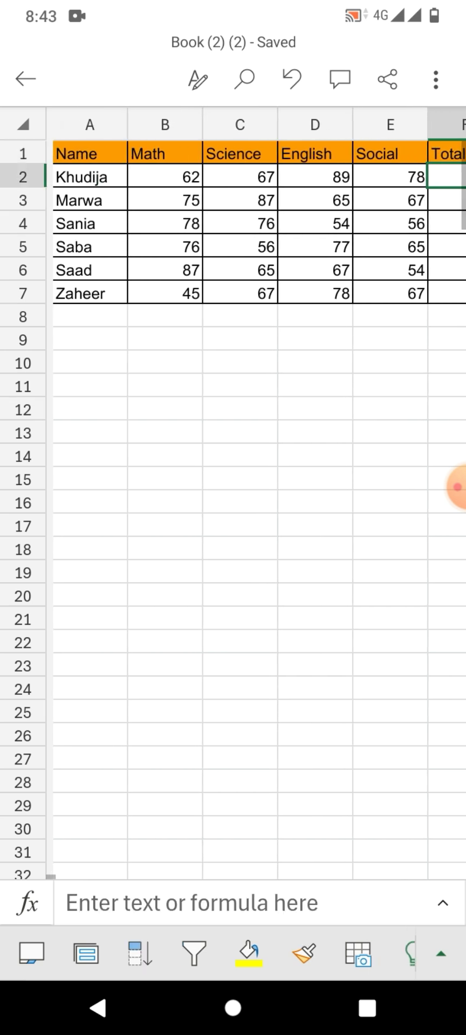
{"action": "scroll", "scroll_direction": "right", "scroll_amount": 3}
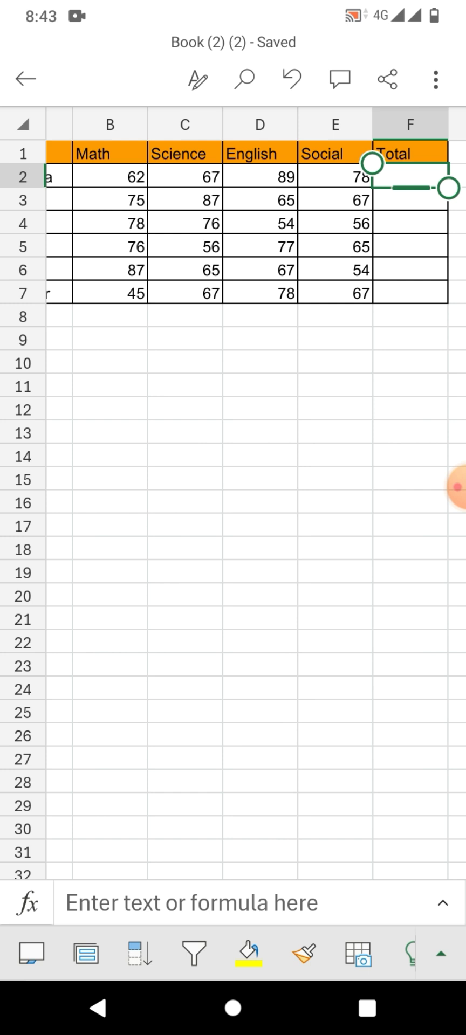
{"action": "scroll", "scroll_direction": "right", "scroll_amount": 3}
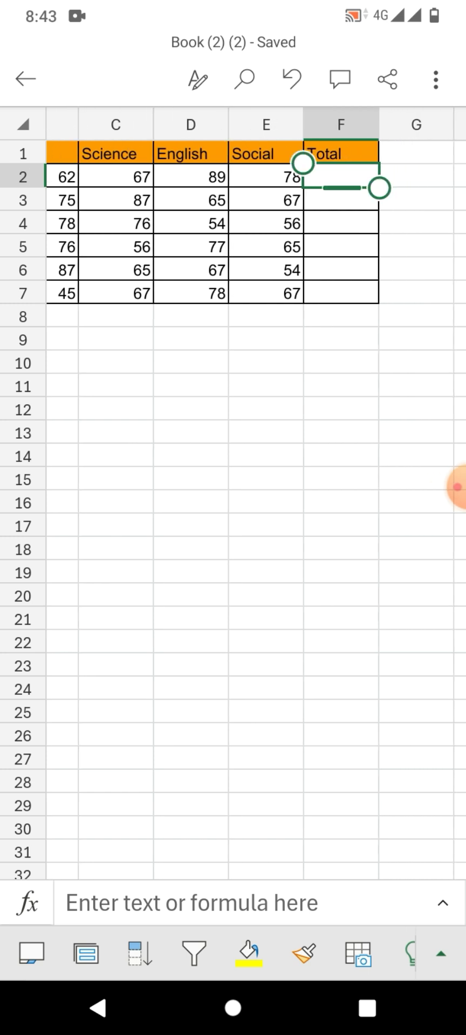
{"action": "left_click", "coordinate": [341, 178]}
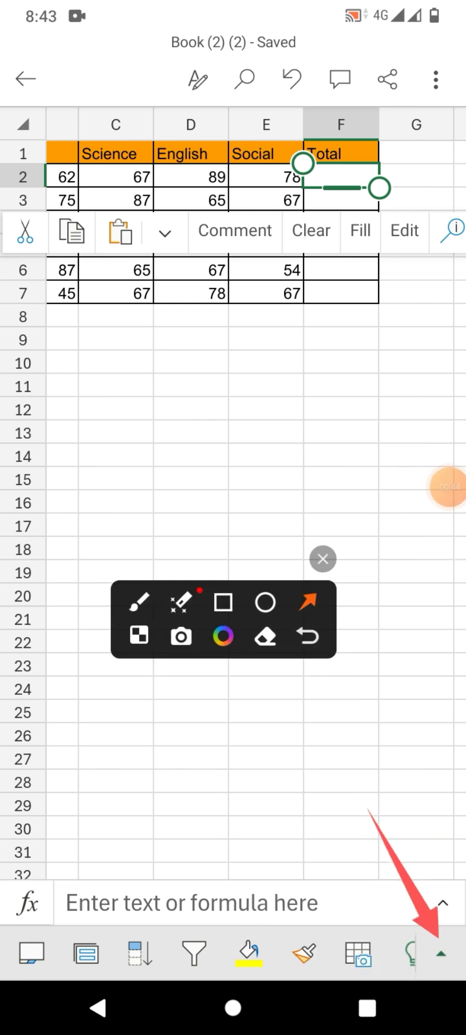
Expand the editing tools and switch the tab list to Formulas
{"action": "left_click", "coordinate": [453, 957]}
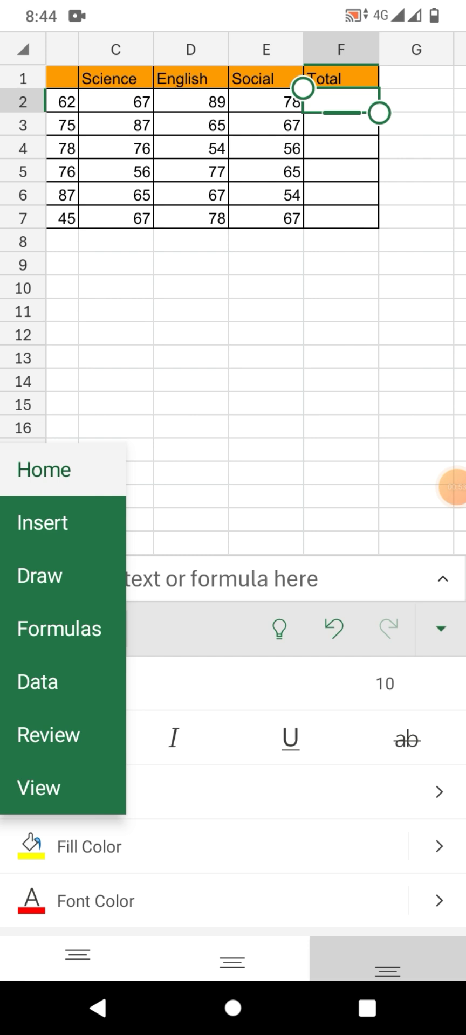
{"action": "left_click", "coordinate": [59, 629]}
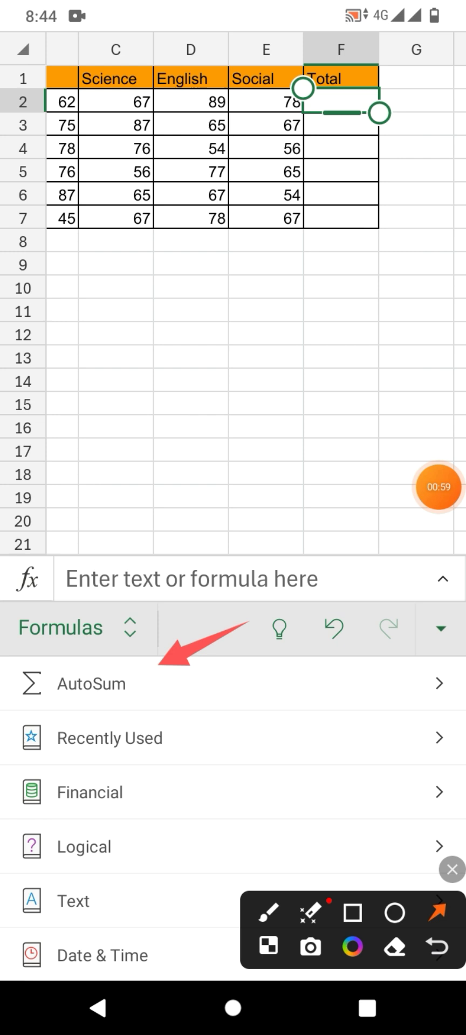
Insert AutoSum =SUM(B2:E2) into F2 and confirm it so it shows 296
{"action": "left_click", "coordinate": [91, 684]}
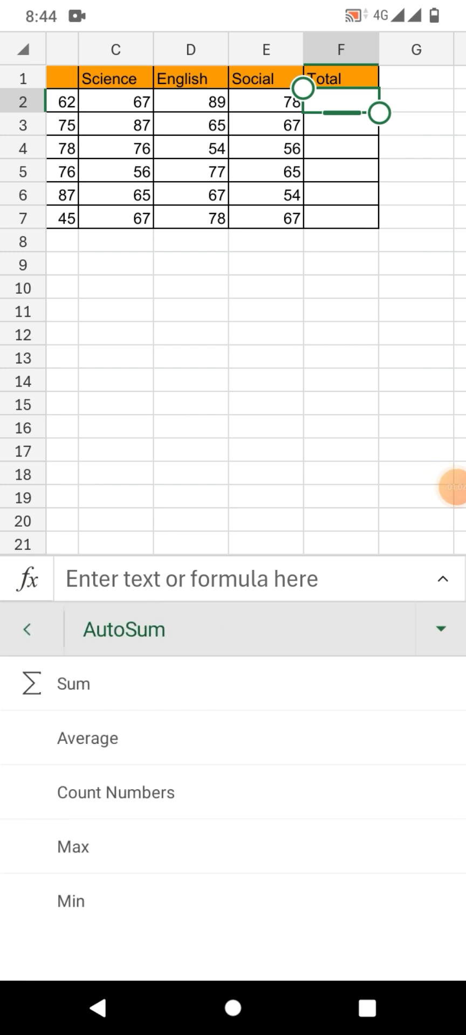
{"action": "left_click", "coordinate": [74, 683]}
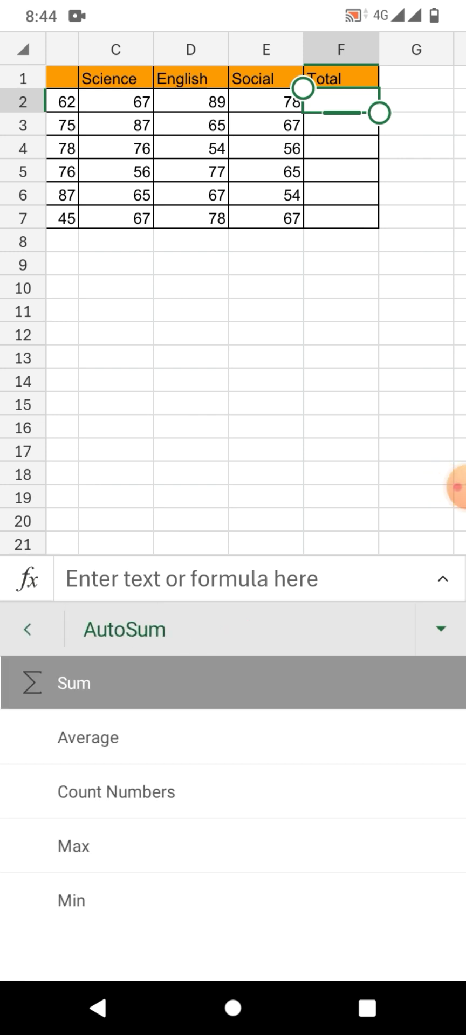
{"action": "left_click", "coordinate": [74, 683]}
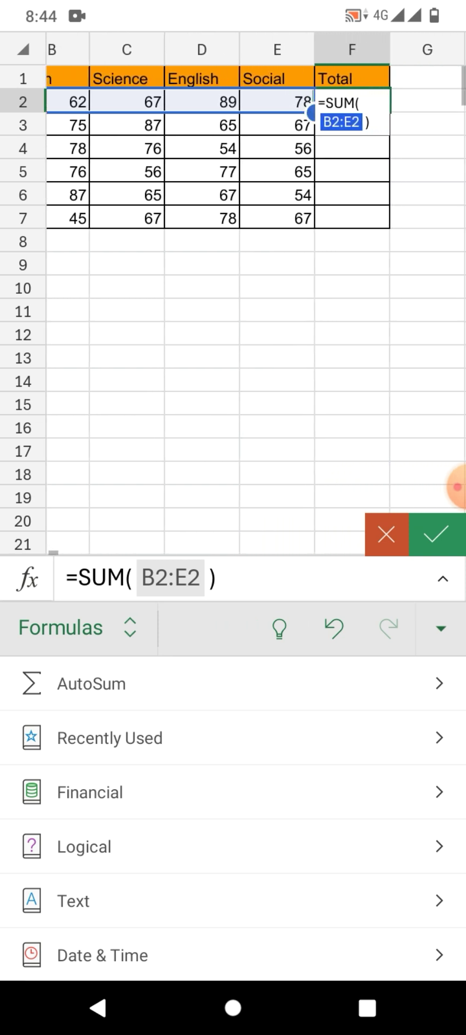
{"action": "left_click", "coordinate": [433, 536]}
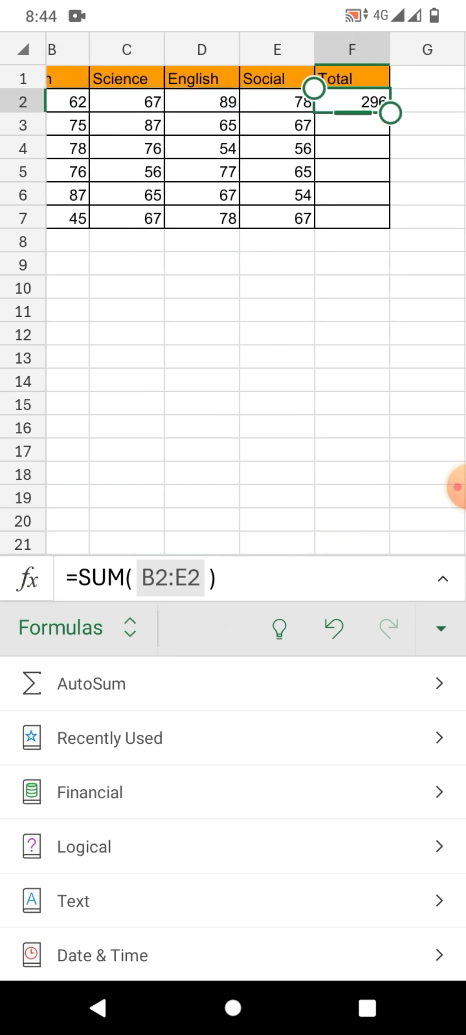